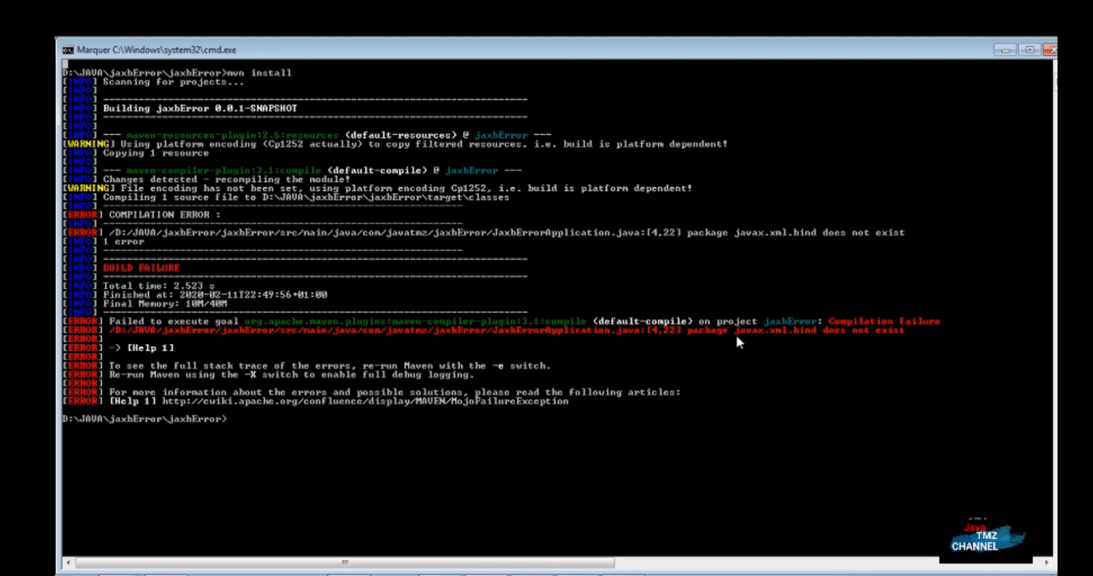
Mark the 'package javax.xml.bind does not exist' error in the build output.
{"action": "left_click_drag", "start_coordinate": [686, 331], "coordinate": [763, 330]}
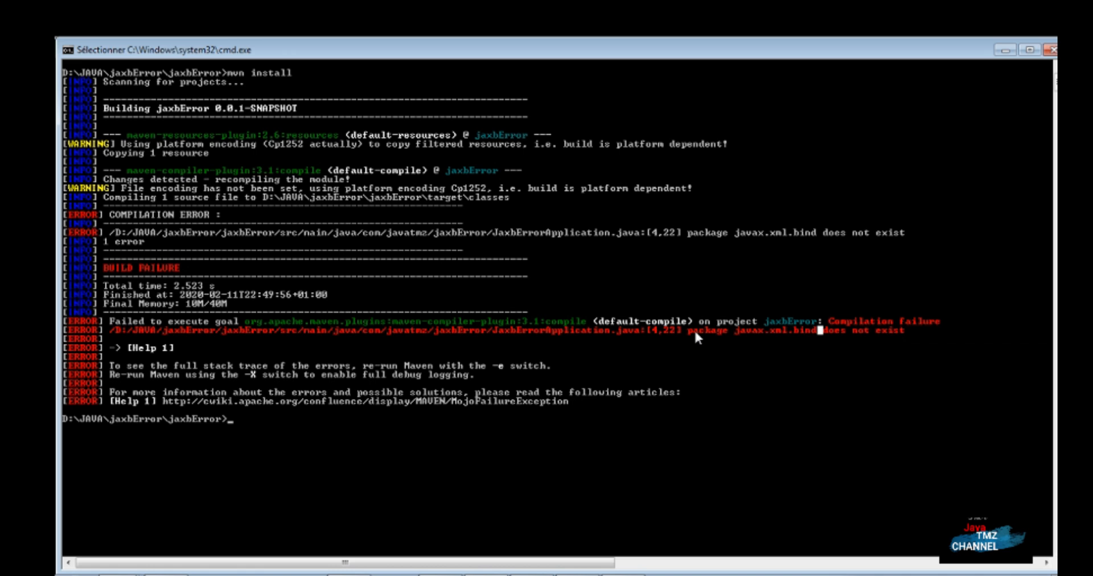
{"action": "mouse_move", "coordinate": [725, 323]}
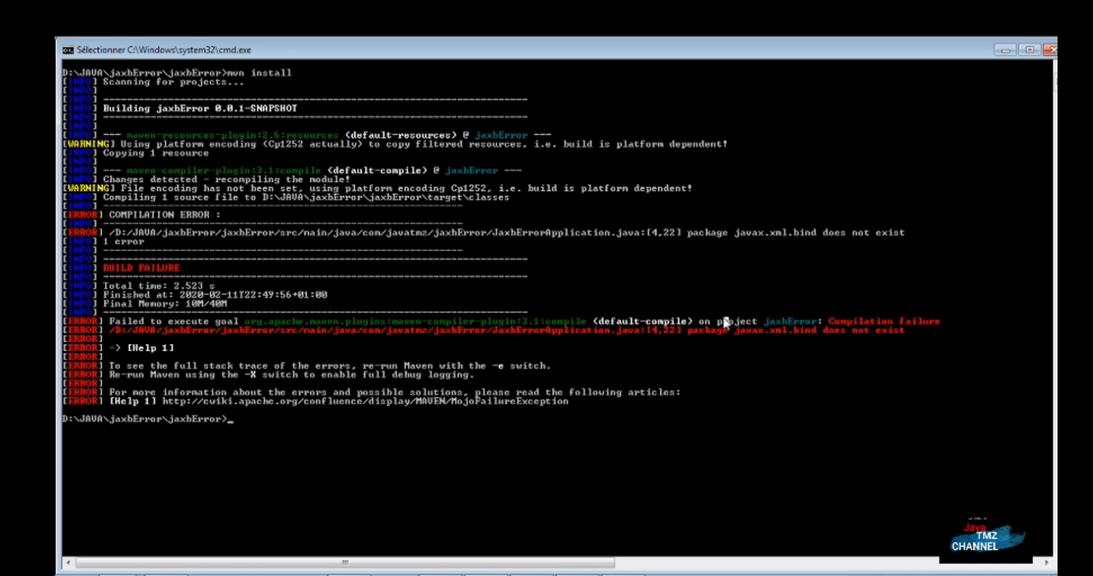
{"action": "mouse_move", "coordinate": [686, 341]}
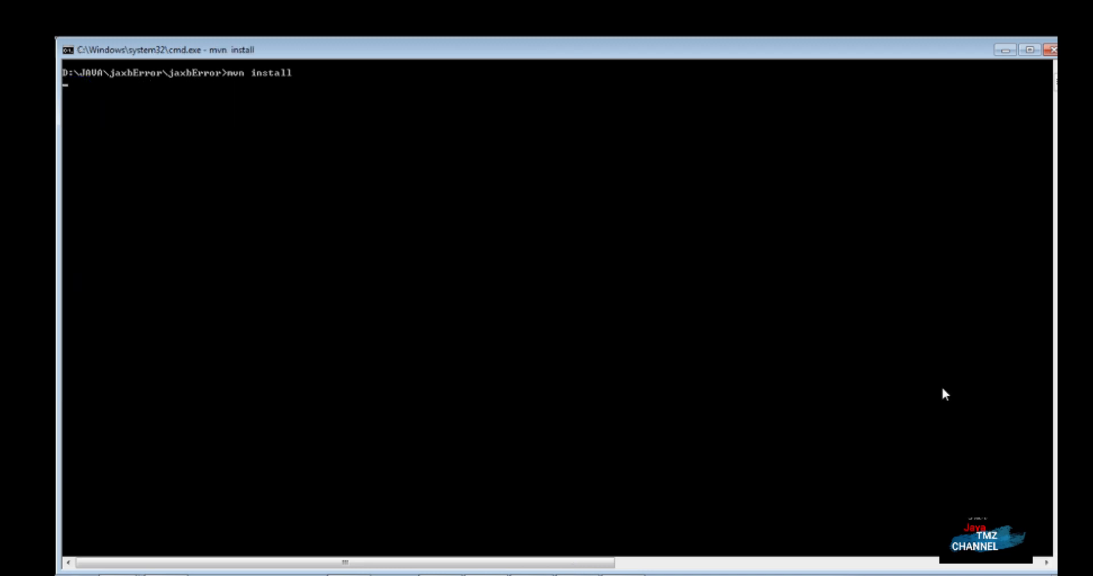
Rerun mvn install, mark the repeated javax.xml.bind failure via Sélectionner, and review pom.xml's jakarta.xml.bind-api 2.3.2 dependency.
{"action": "key", "text": "enter"}
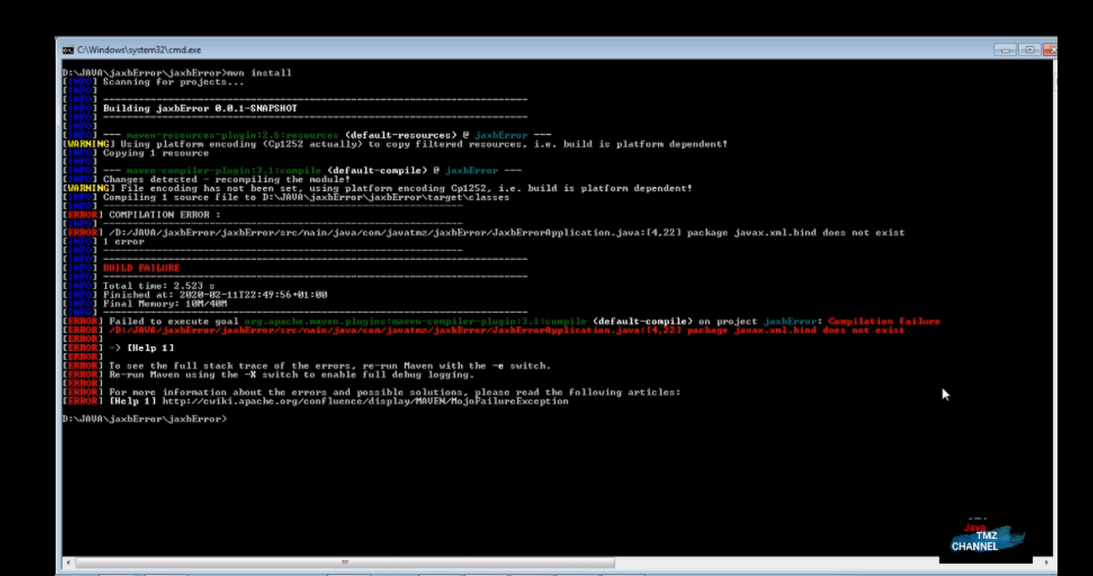
{"action": "right_click", "coordinate": [945, 394]}
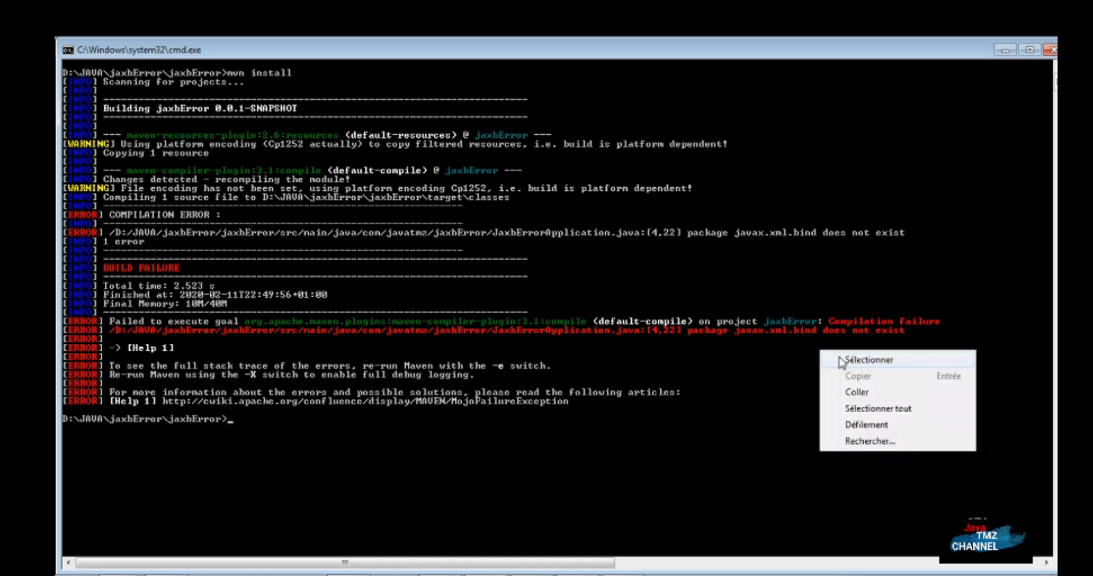
{"action": "left_click", "coordinate": [865, 359]}
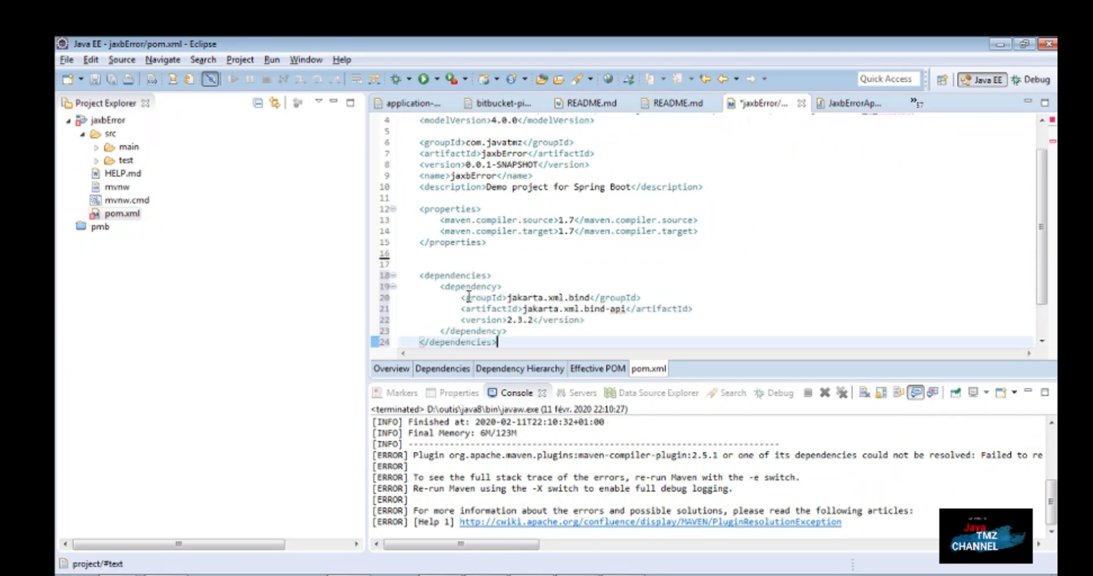
{"action": "scroll", "scroll_direction": "down", "scroll_amount": 3}
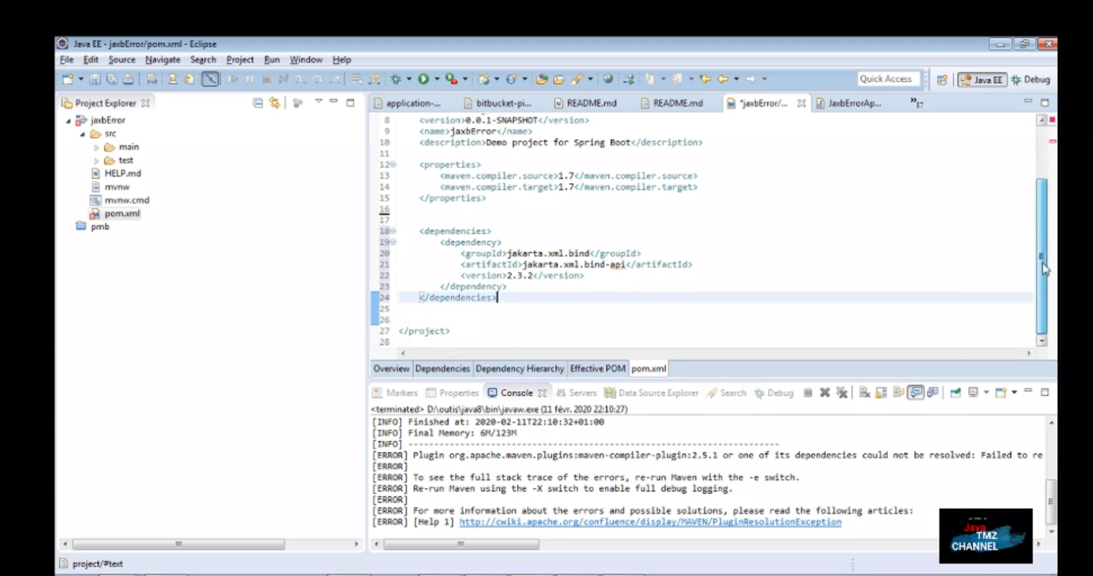